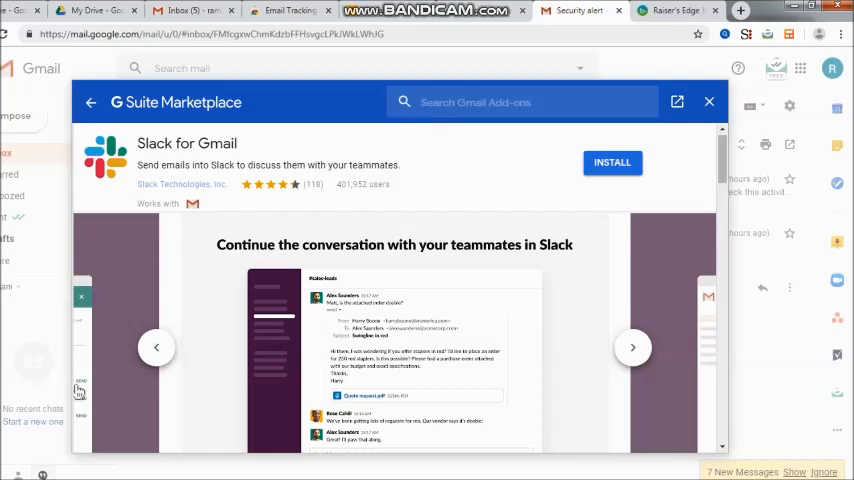
Advance the screenshot carousel twice to the attachments-and-message screenshot.
click(632, 348)
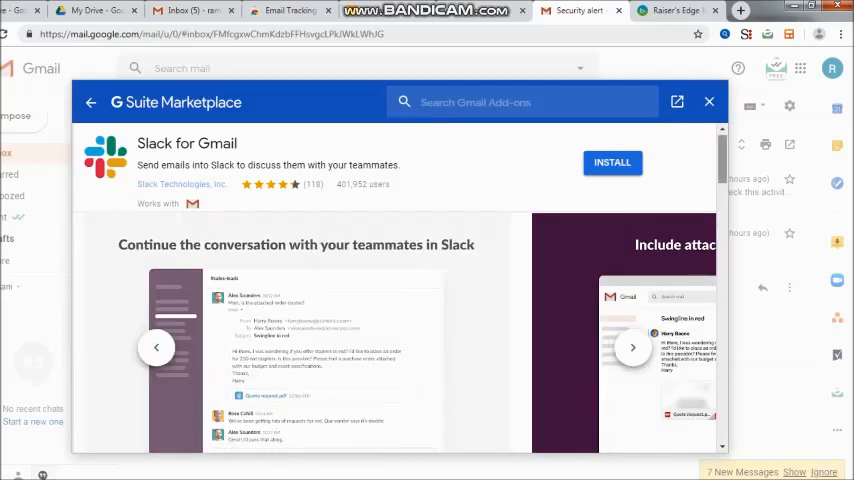
click(632, 348)
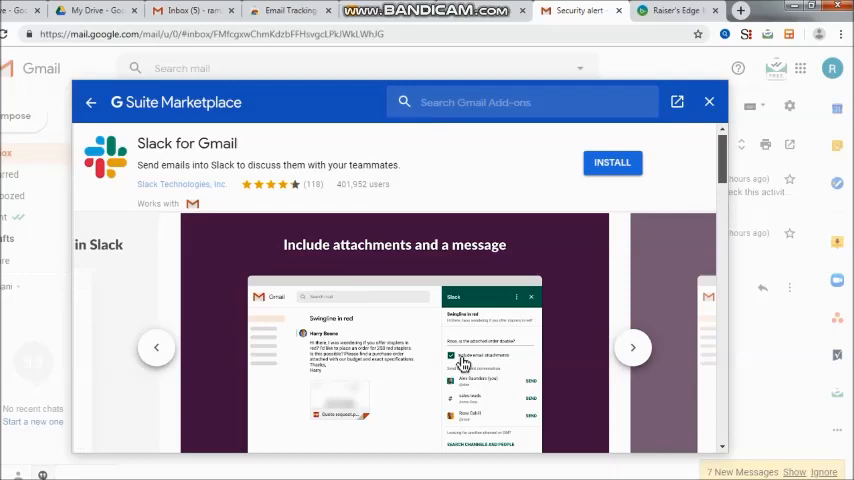
Scroll the listing down past the screenshots to the Overview and first reviews.
scroll(down, 3)
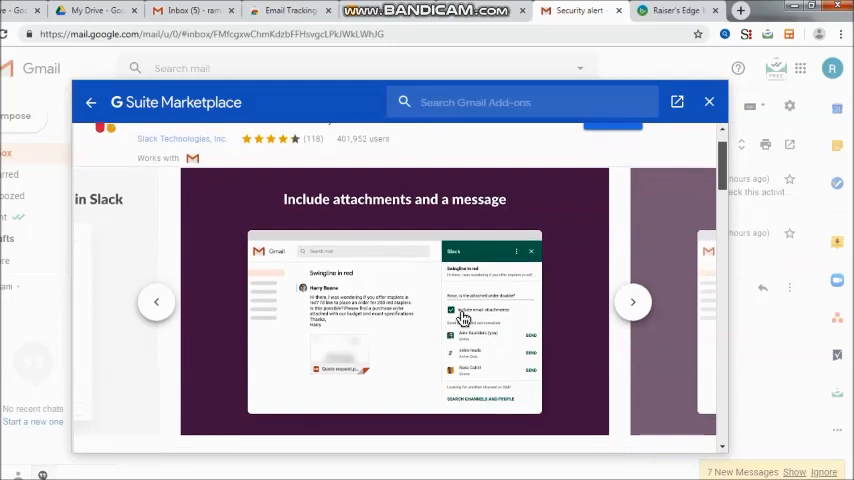
scroll(down, 3)
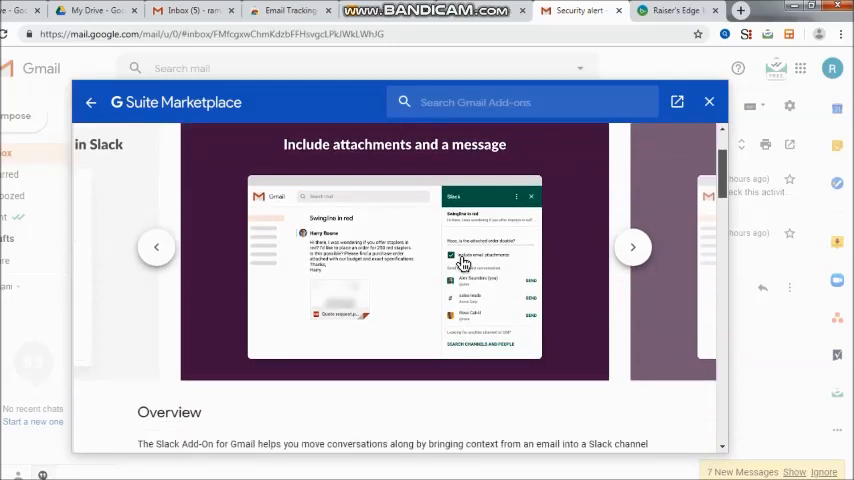
scroll(down, 3)
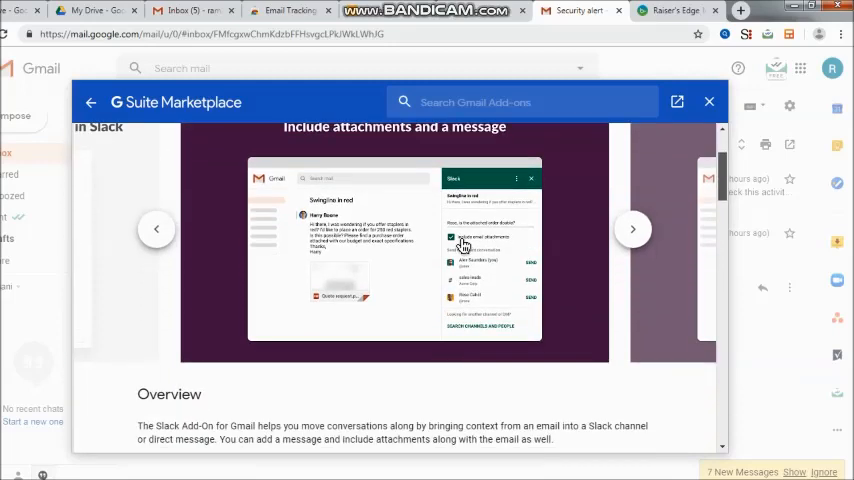
scroll(down, 3)
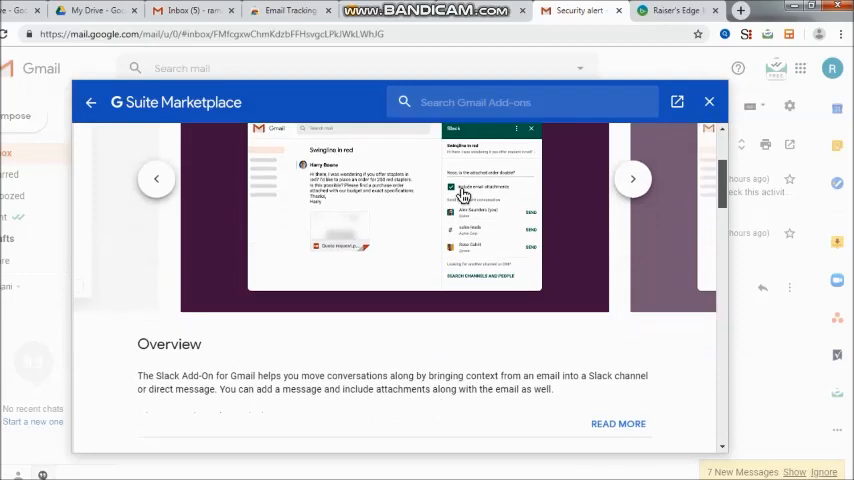
scroll(down, 3)
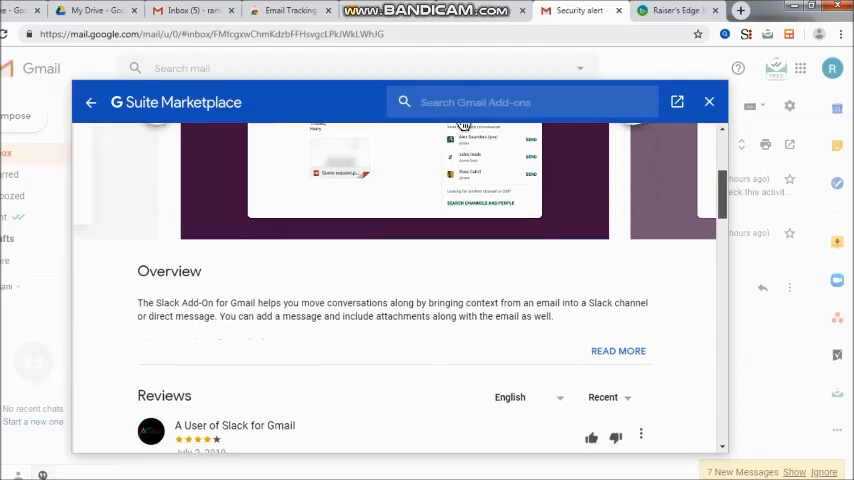
scroll(down, 3)
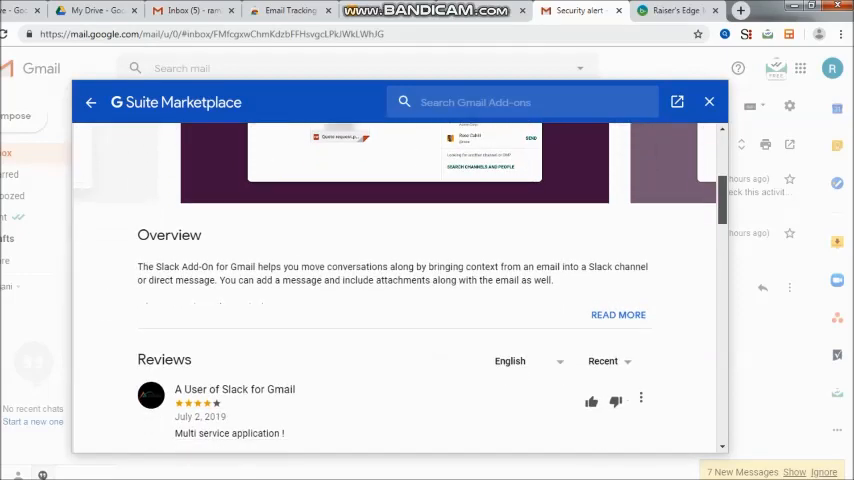
scroll(down, 3)
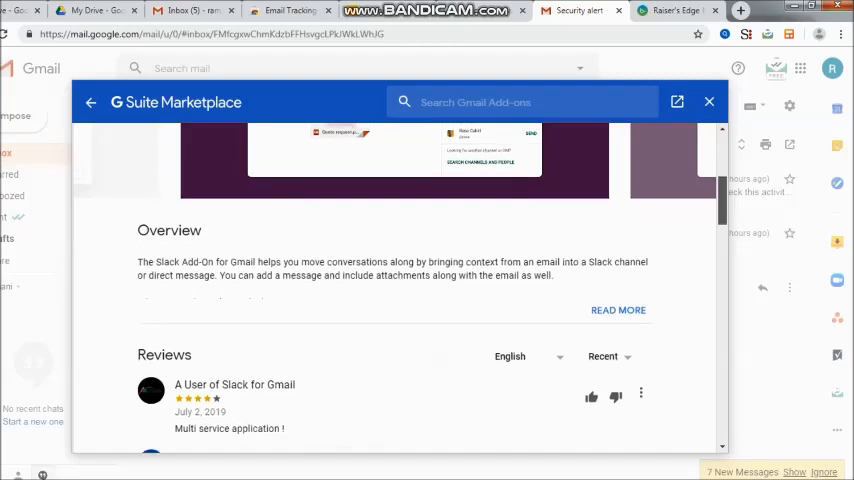
scroll(down, 3)
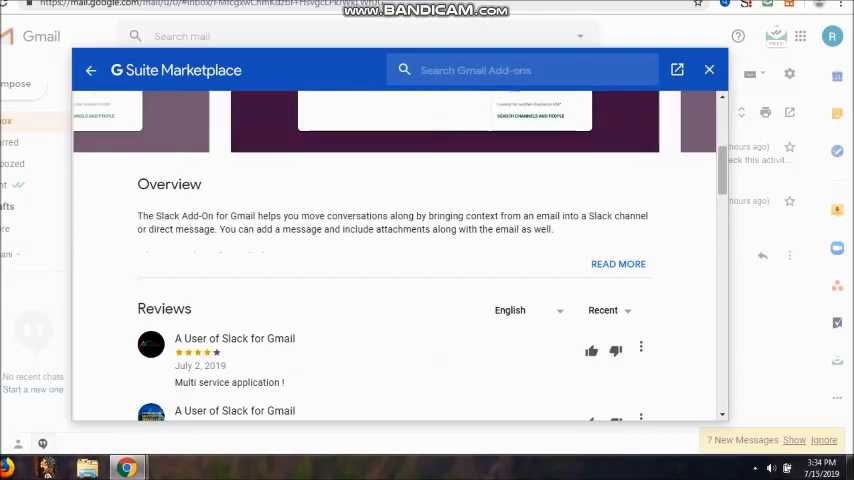
Expand the Overview via READ MORE to show the full add-on description.
click(618, 264)
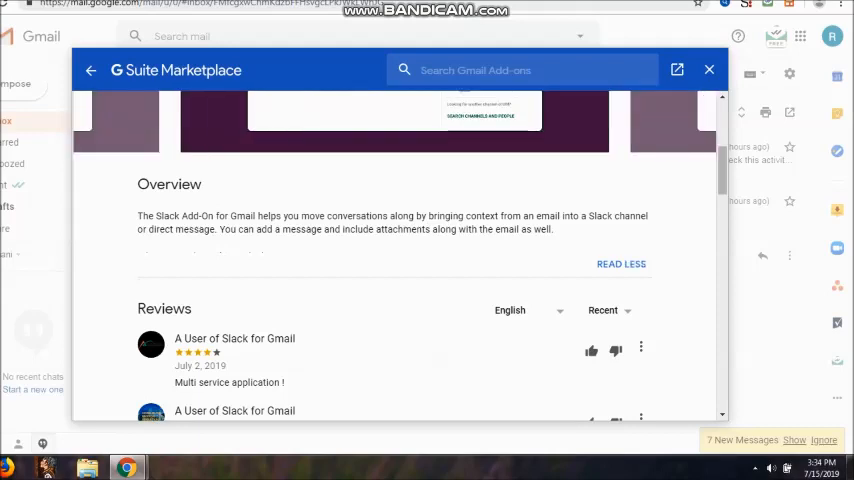
click(620, 264)
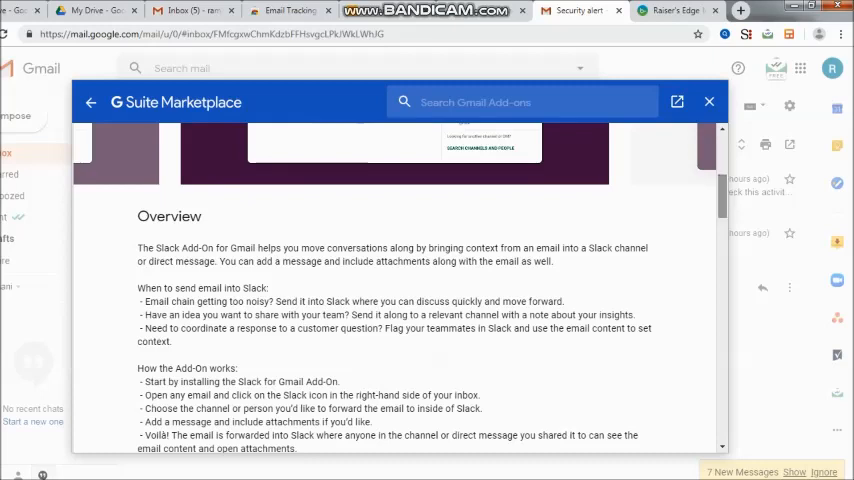
Scroll back and forth through the expanded overview to read when and how to use the add-on.
scroll(up, 3)
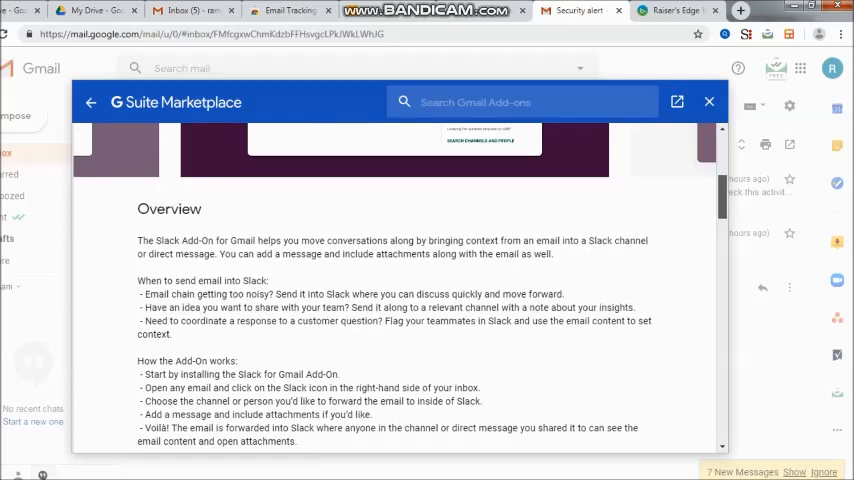
scroll(up, 3)
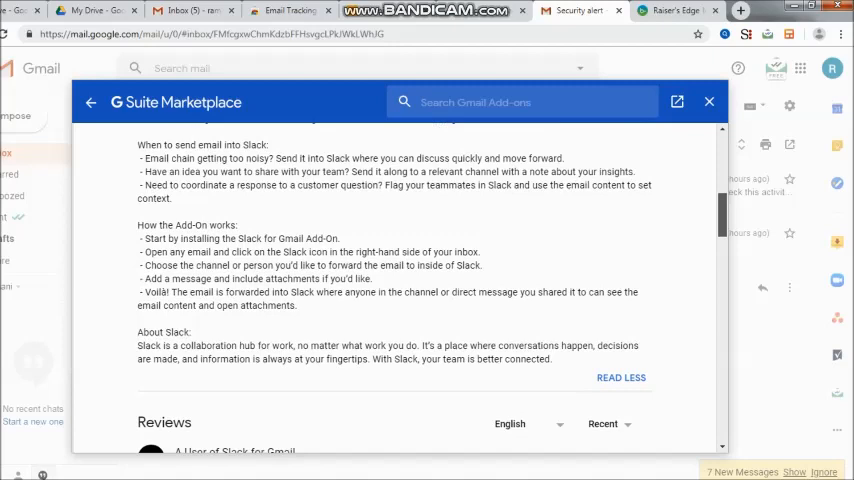
scroll(up, 3)
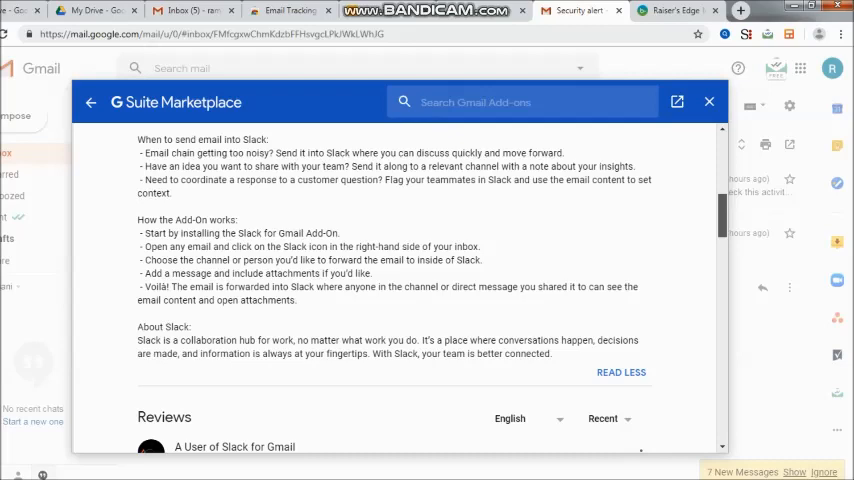
scroll(down, 3)
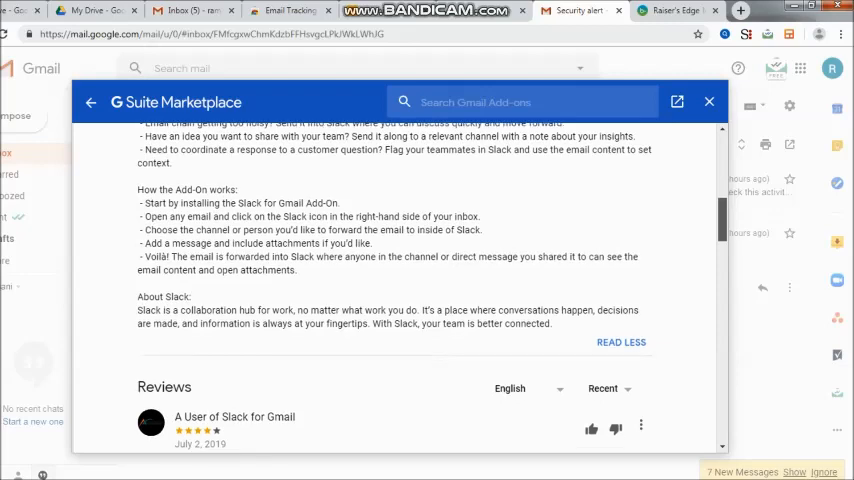
scroll(down, 3)
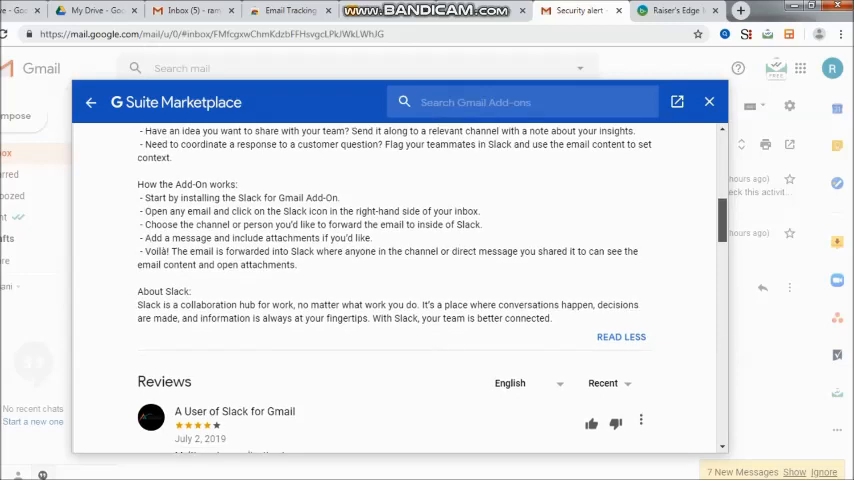
scroll(up, 3)
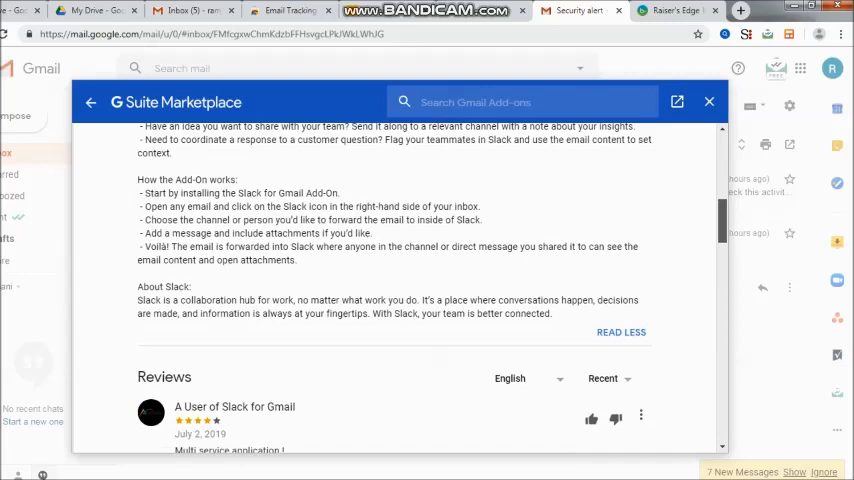
scroll(up, 3)
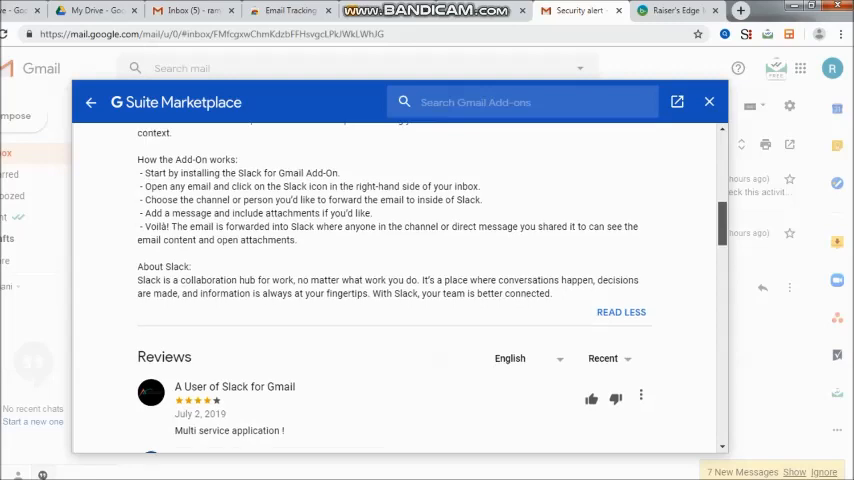
scroll(down, 3)
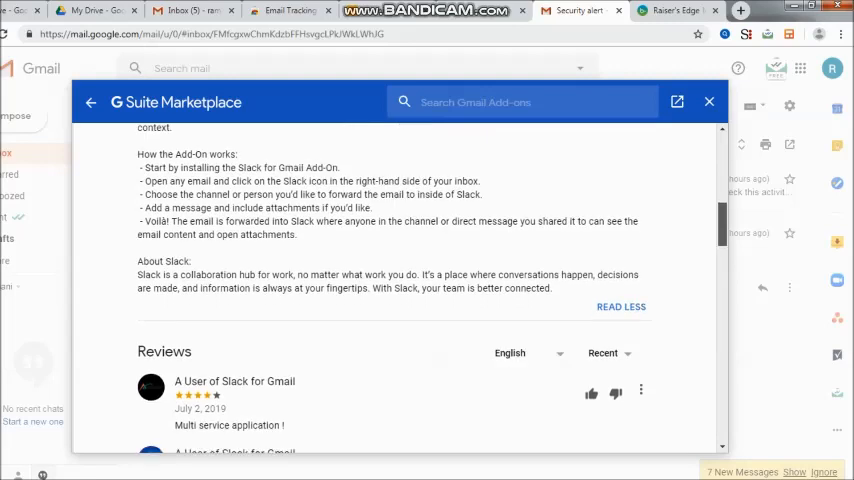
scroll(up, 3)
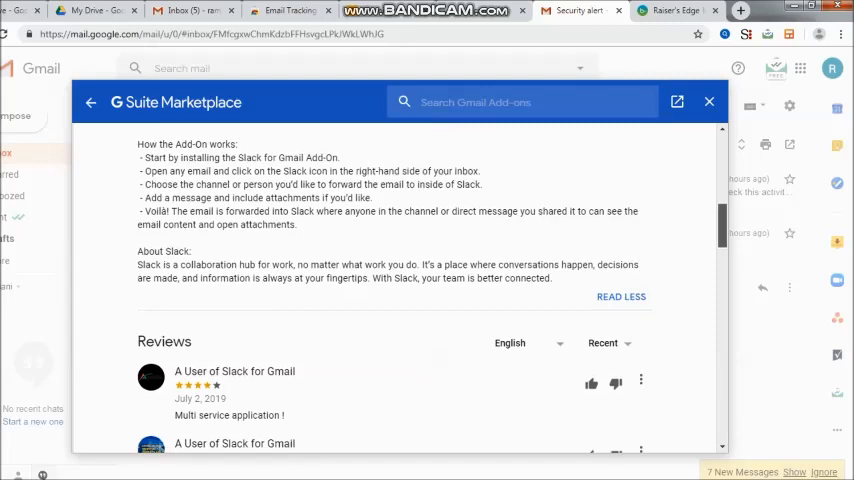
Scroll down past the overview into the Reviews section showing ratings and comments.
scroll(down, 3)
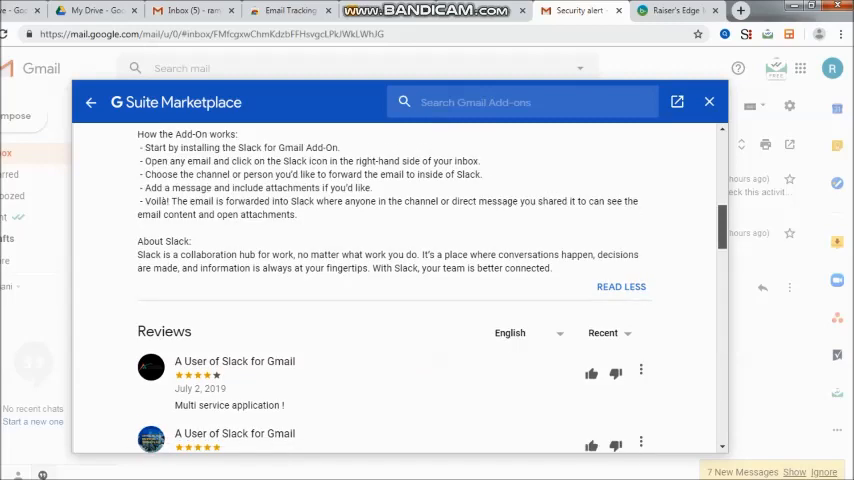
scroll(down, 3)
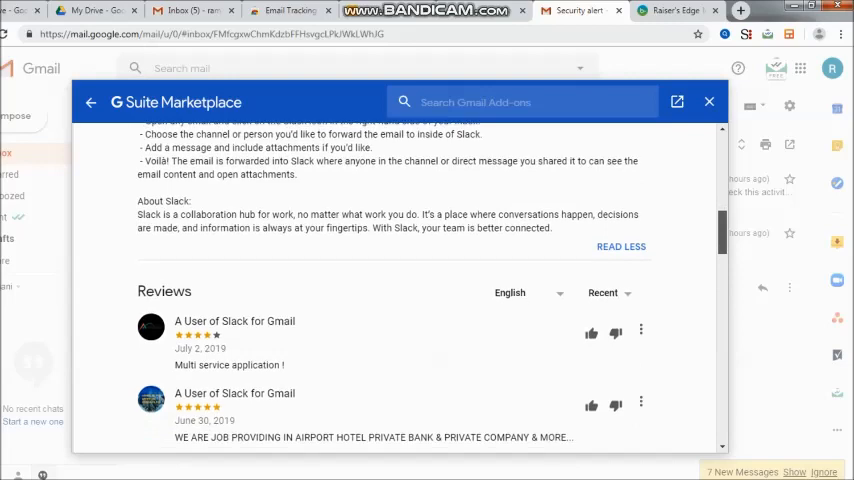
scroll(down, 3)
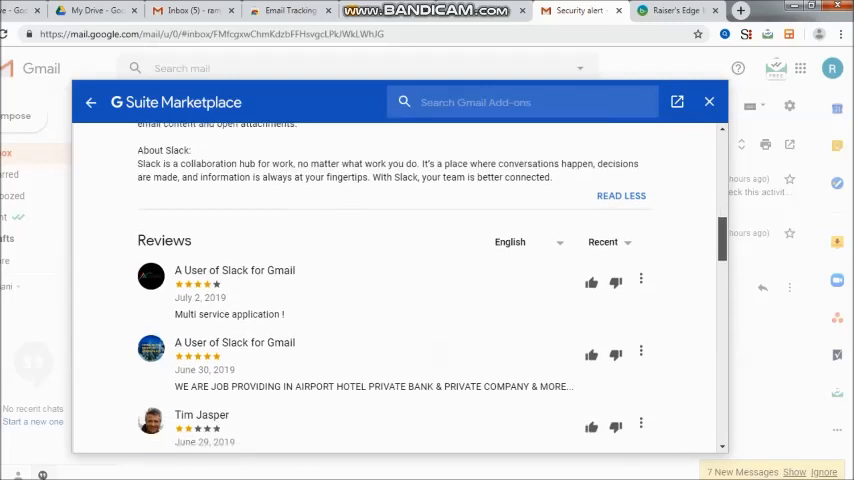
scroll(down, 3)
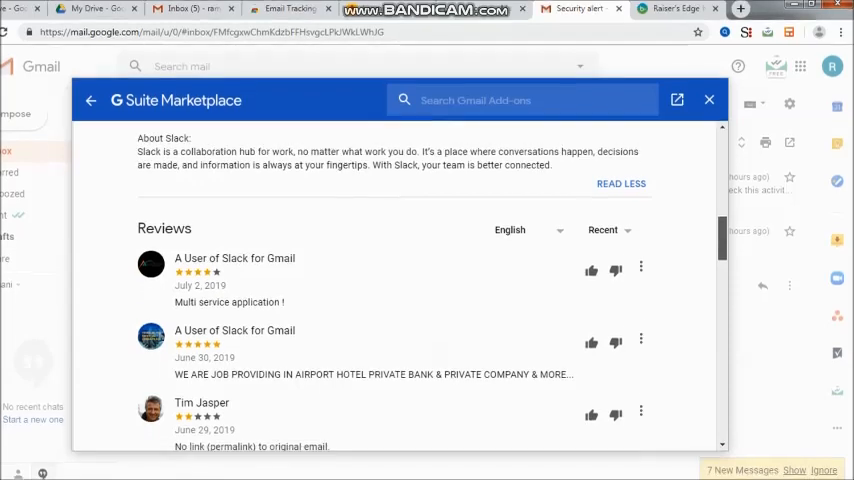
scroll(down, 3)
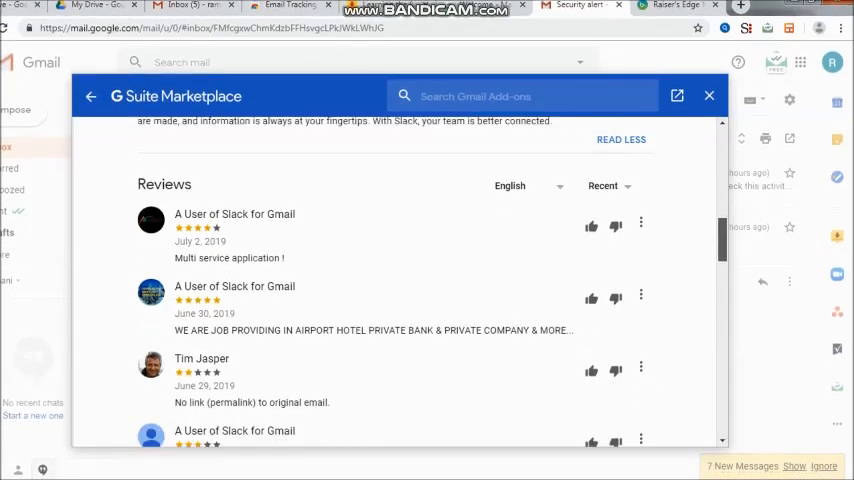
scroll(down, 3)
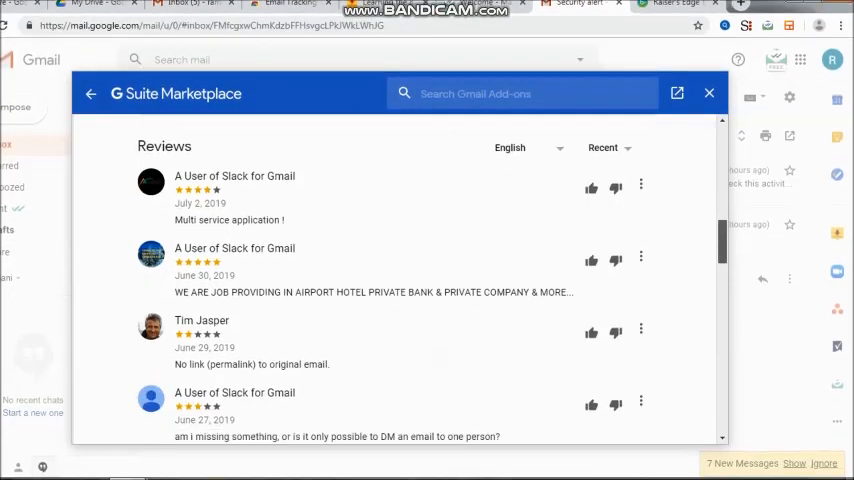
scroll(up, 3)
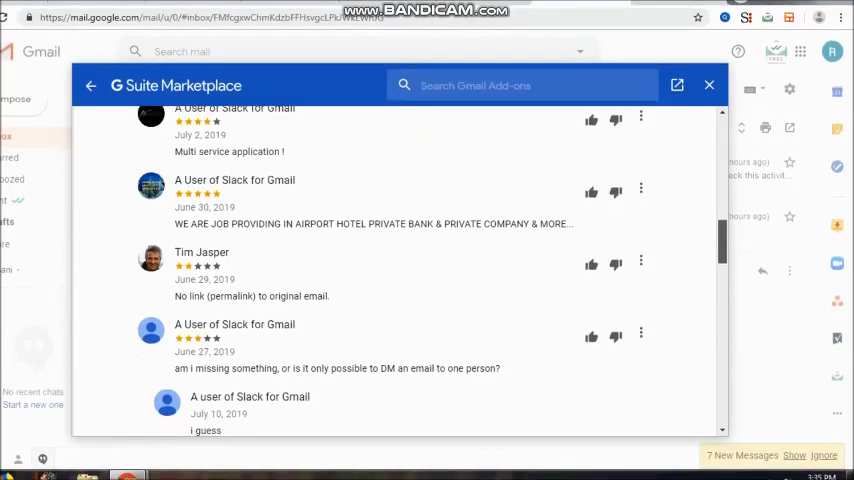
Scroll the reviews to the question about sending an email as a direct message and its replies.
scroll(up, 3)
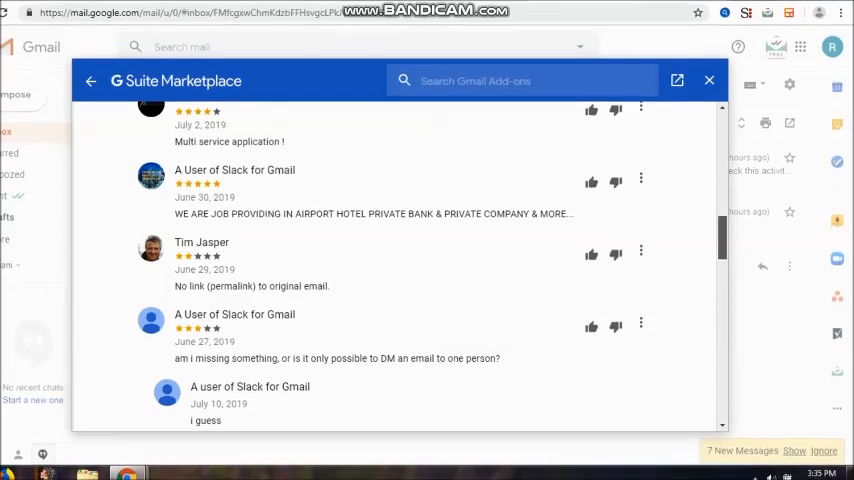
scroll(down, 3)
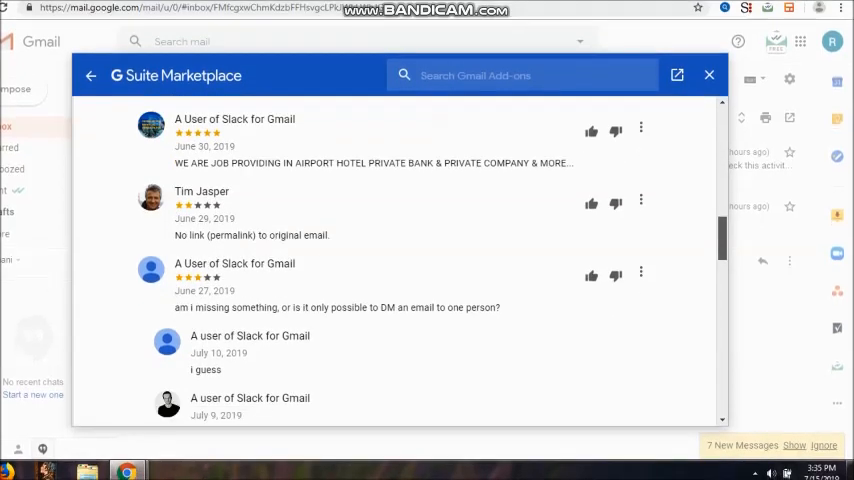
scroll(down, 3)
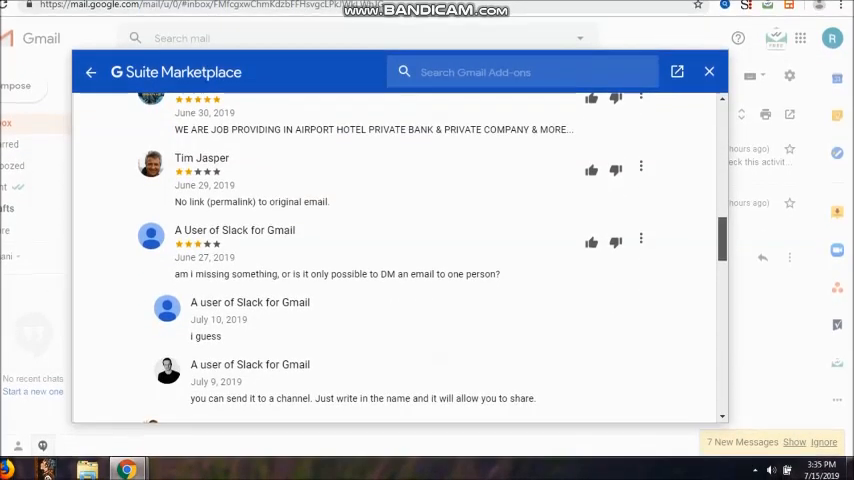
scroll(down, 3)
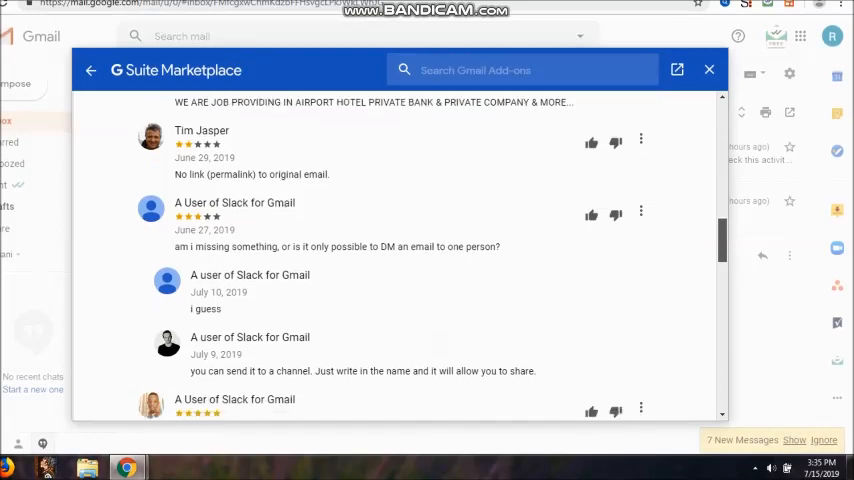
scroll(down, 3)
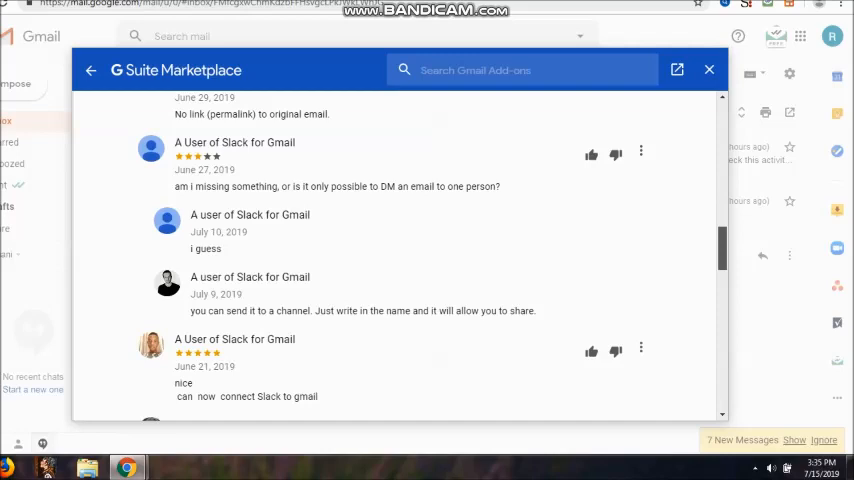
Scroll to the review saying it's nice that Slack now connects to Gmail.
scroll(down, 3)
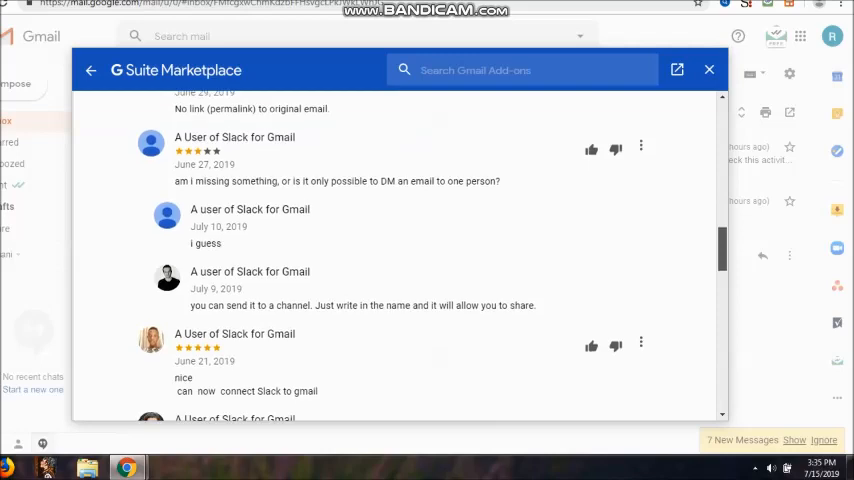